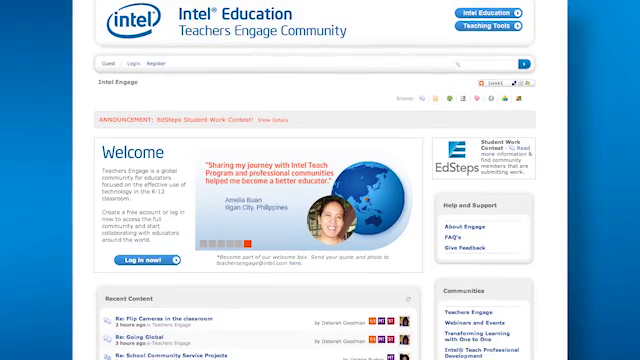
scroll("down", 3)
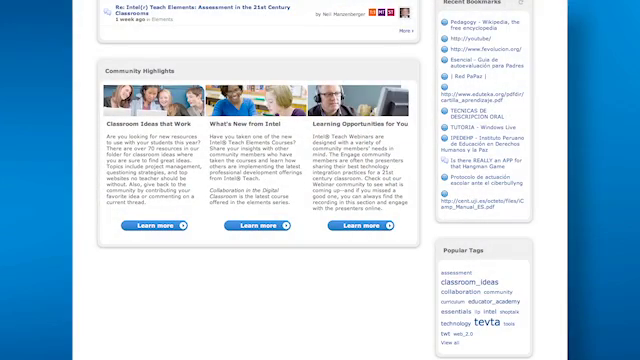